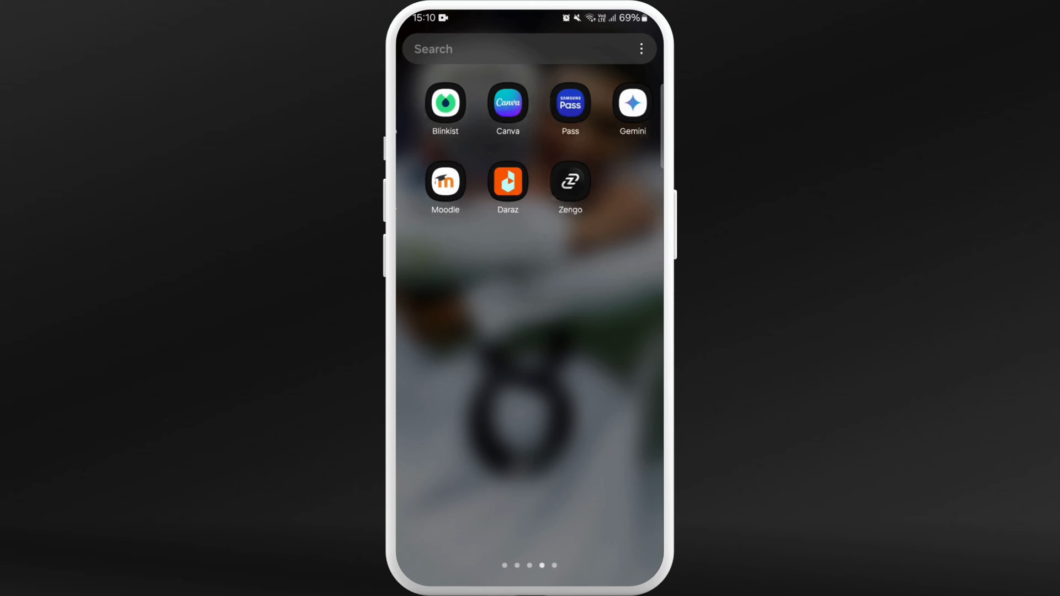
Step: Launch the Moodle app and enter school.moodledemo.net as the site address
{"action": "left_click", "coordinate": [445, 181]}
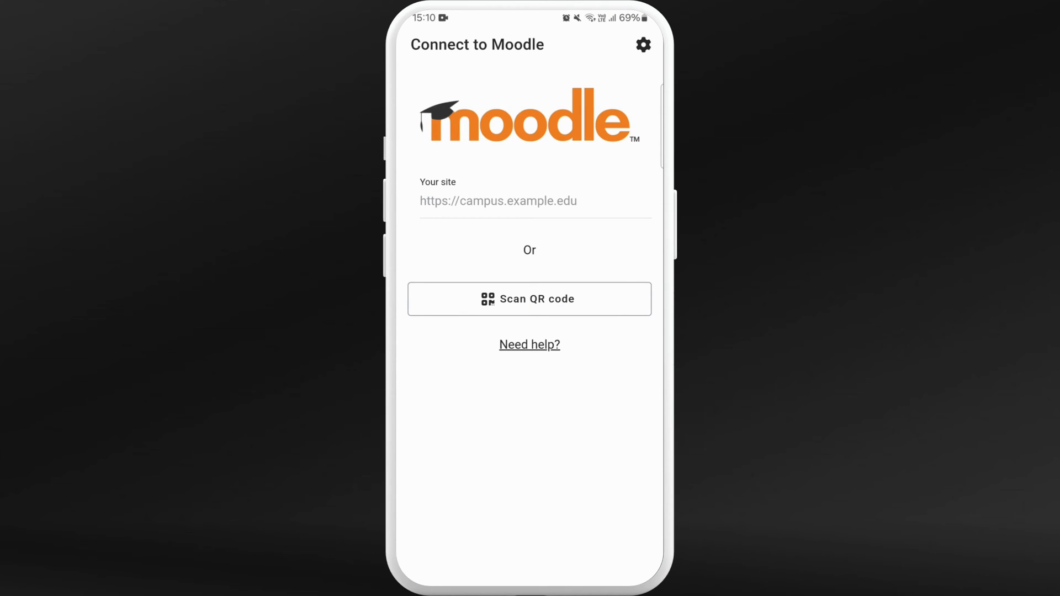
{"action": "left_click", "coordinate": [534, 201]}
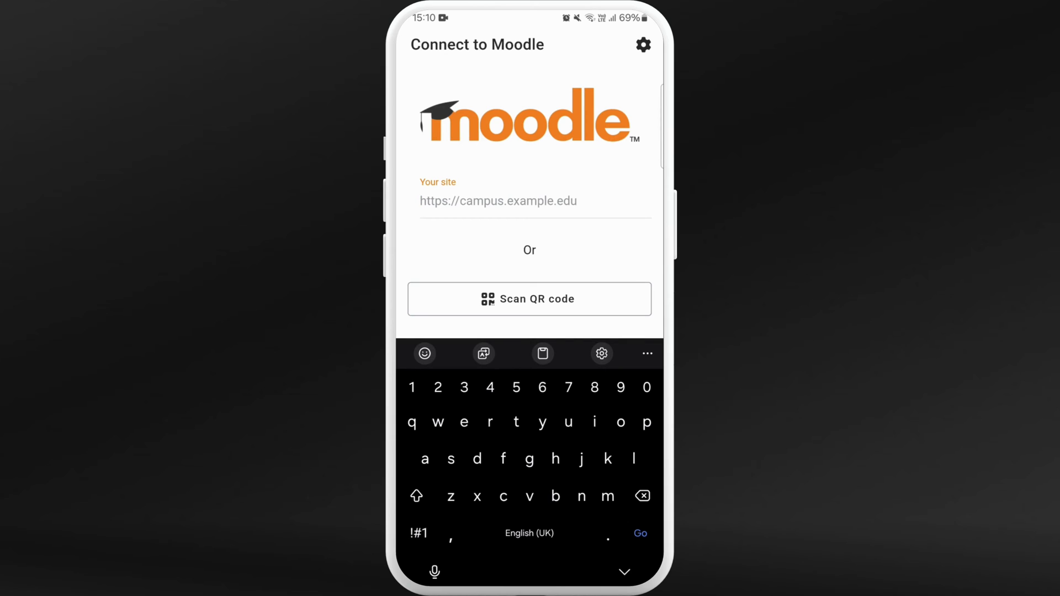
{"action": "type", "text": "school.moodledemo.net"}
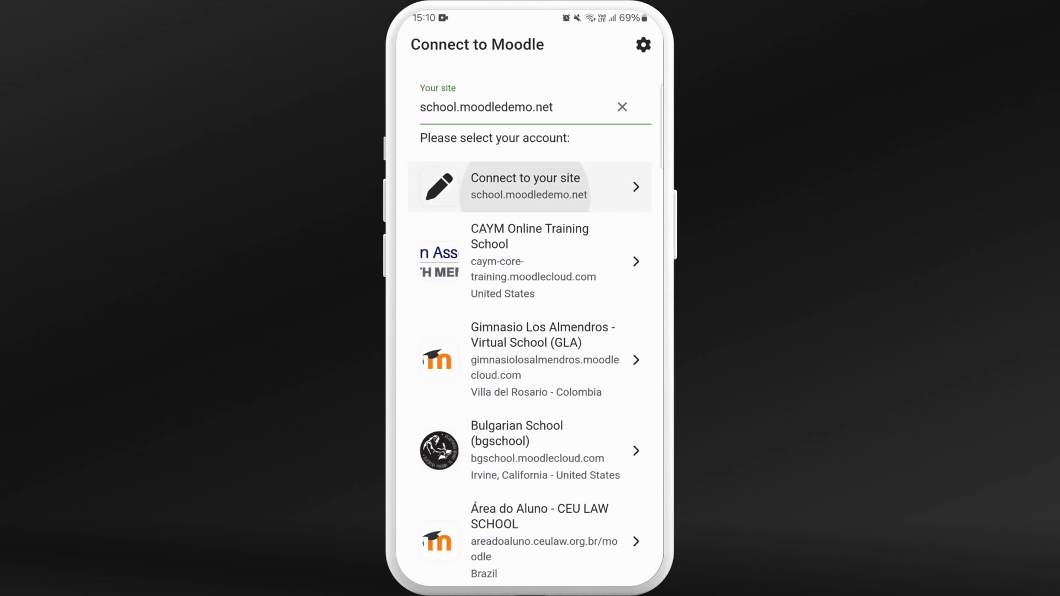
Step: Connect to the Mount Orange School site and log in with the demo student account
{"action": "left_click", "coordinate": [528, 187]}
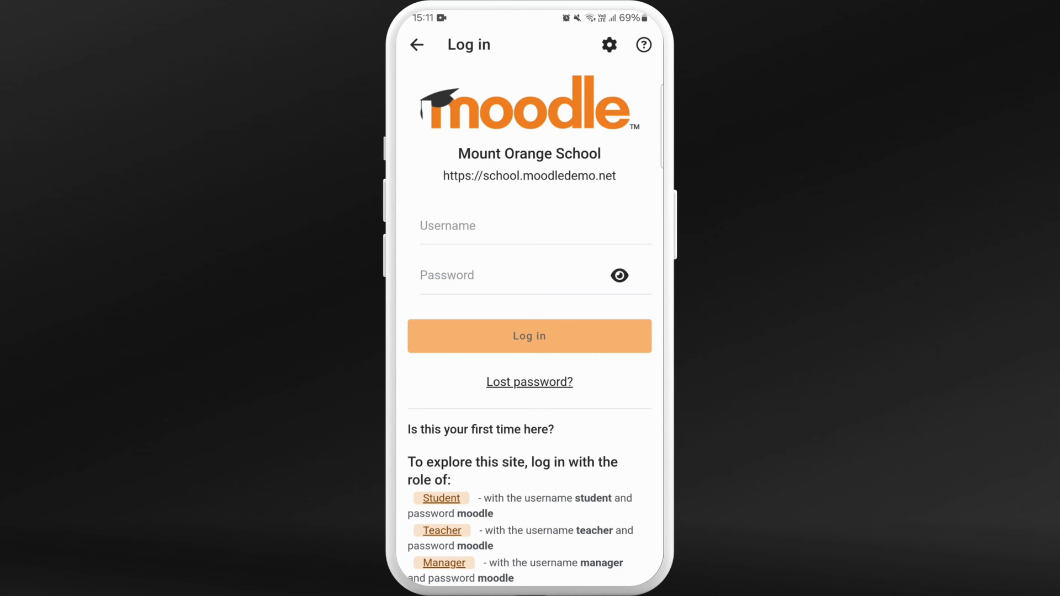
{"action": "left_click", "coordinate": [529, 335]}
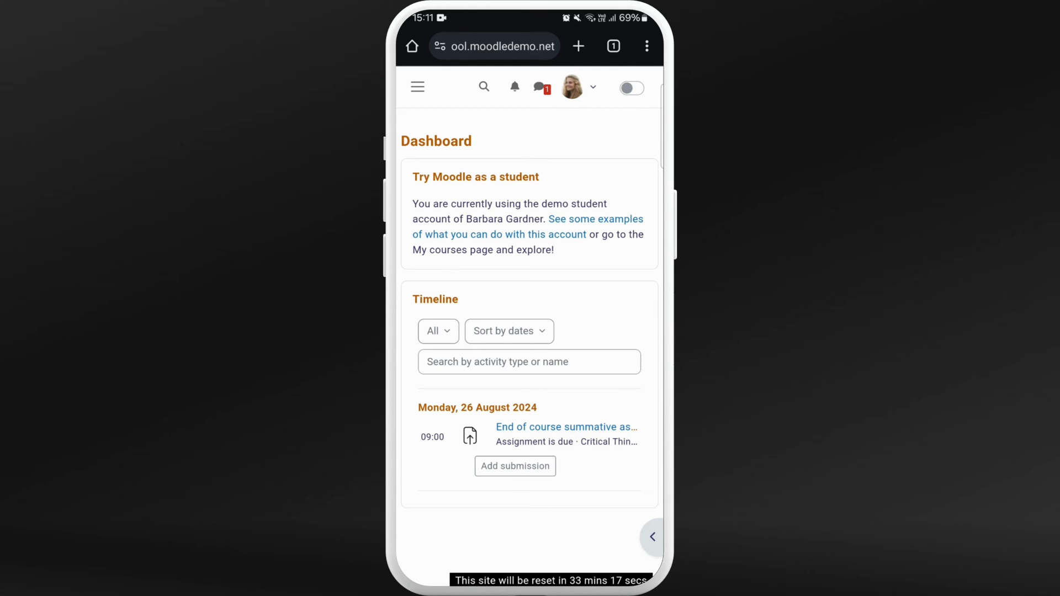
Step: Show the My courses overview and browse the enrolled course cards
{"action": "left_click", "coordinate": [417, 86]}
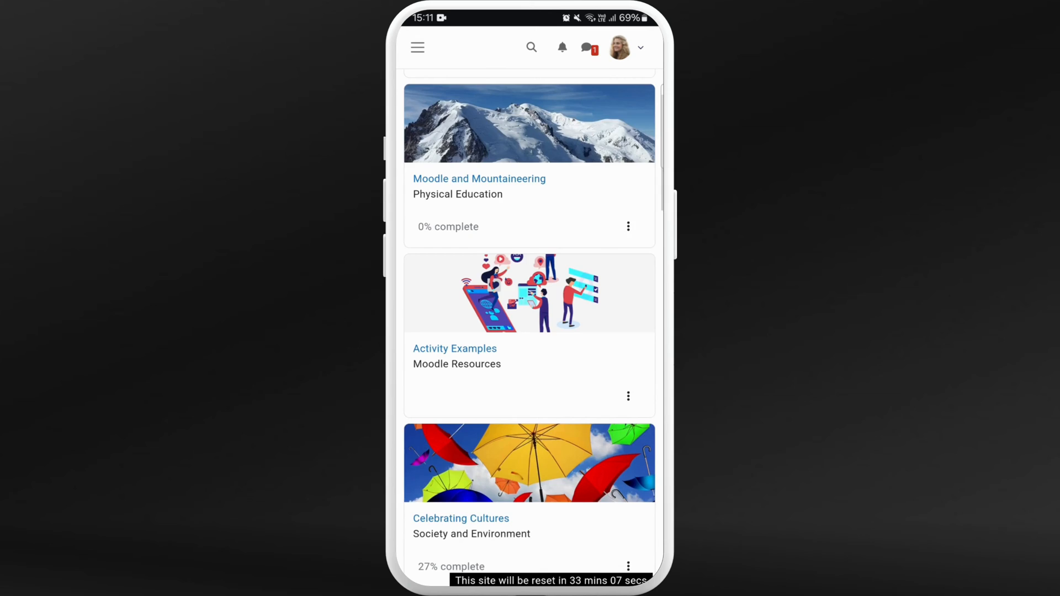
{"action": "scroll", "scroll_direction": "down", "scroll_amount": 3}
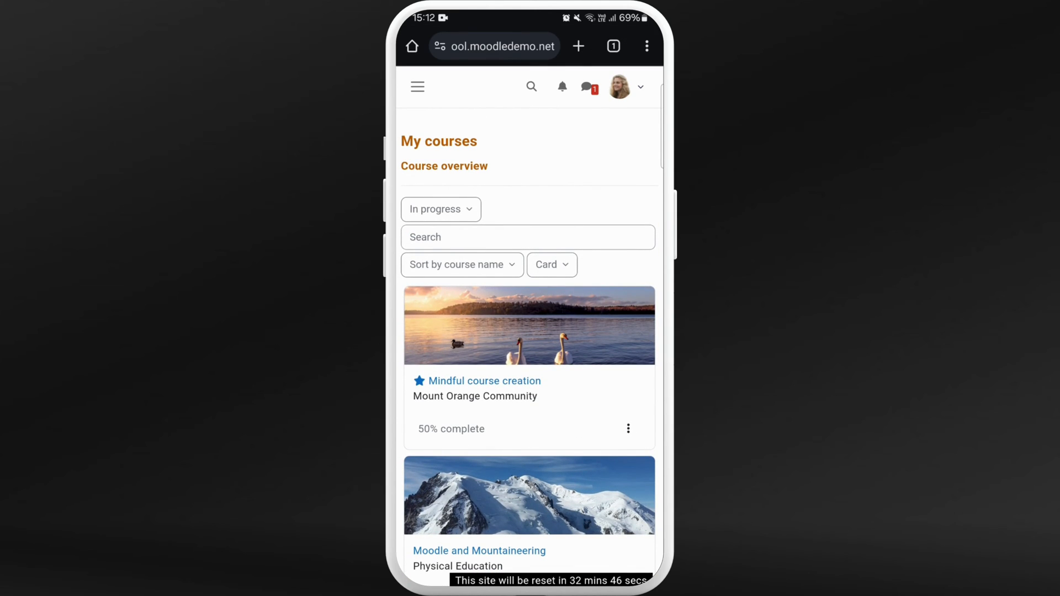
Step: Enter the Mindful course creation course and open its Timed Task assignment
{"action": "left_click", "coordinate": [484, 381]}
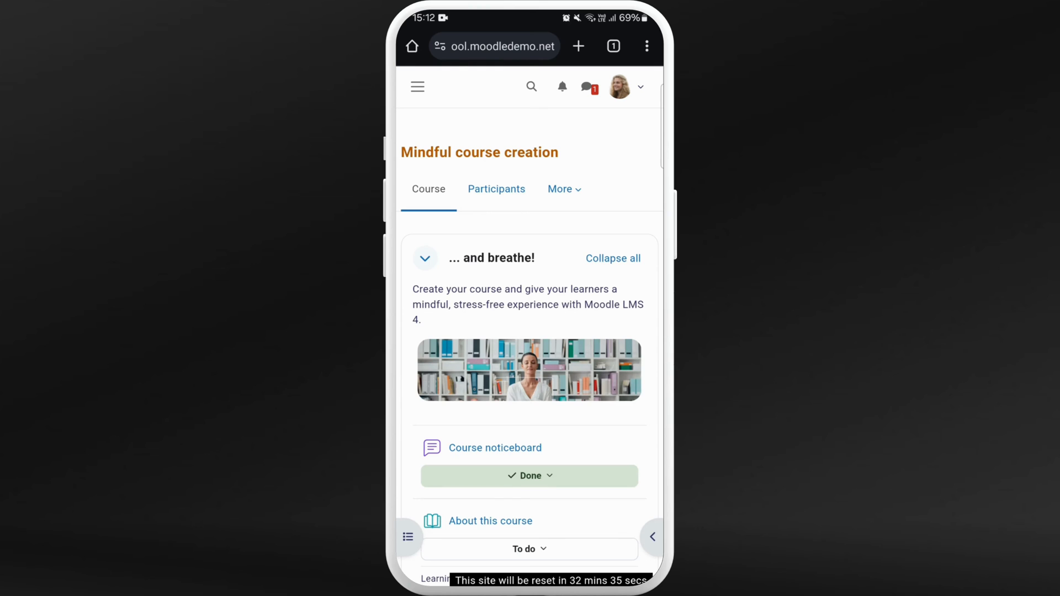
{"action": "scroll", "scroll_direction": "down", "scroll_amount": 3}
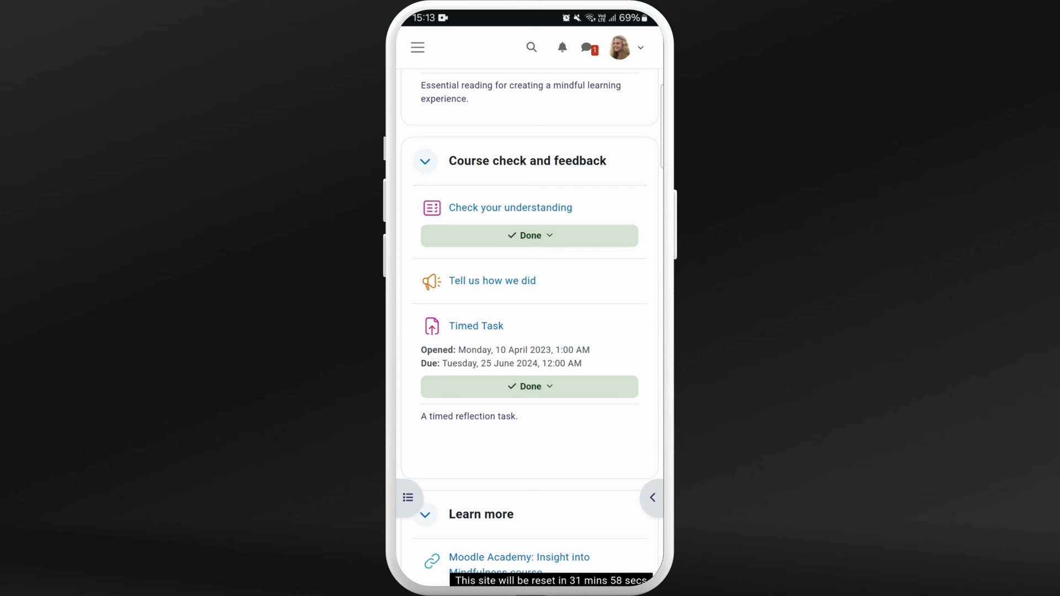
{"action": "left_click", "coordinate": [475, 325]}
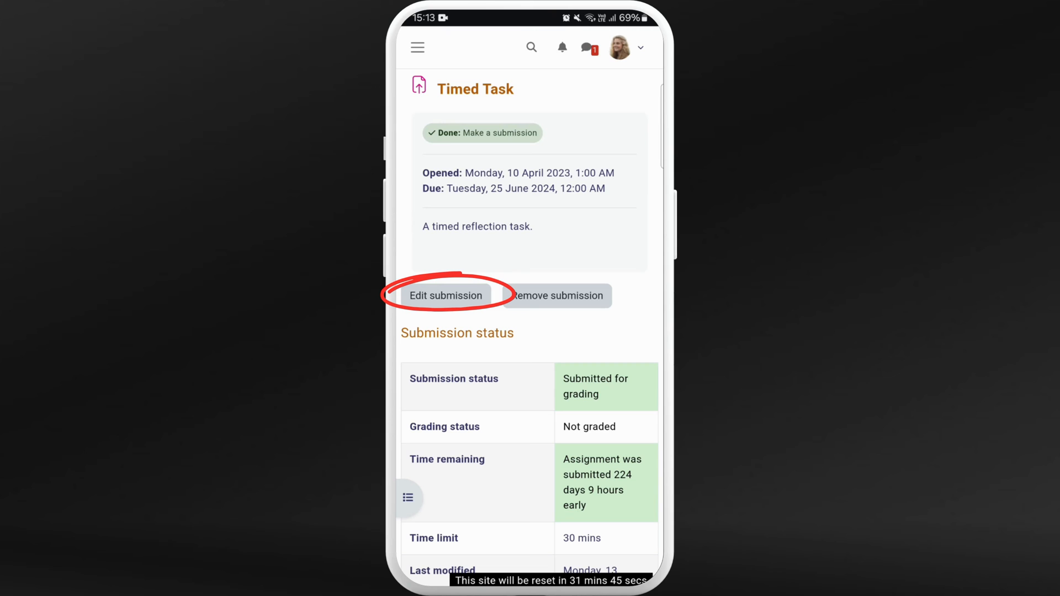
Step: Edit the Timed Task online-text submission and save changes so it shows Submitted for grading
{"action": "left_click", "coordinate": [445, 296]}
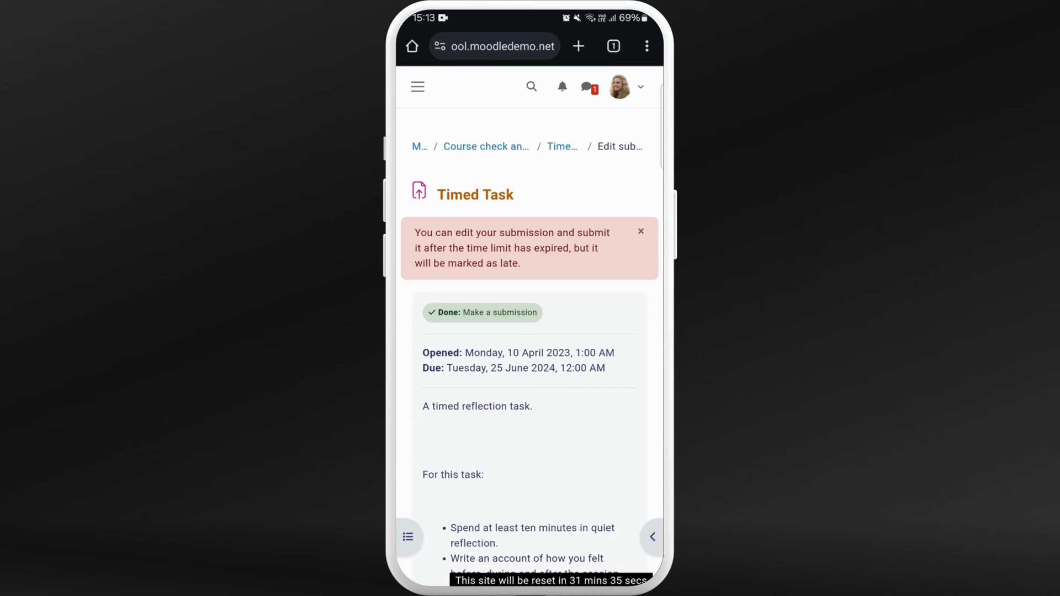
{"action": "scroll", "scroll_direction": "down", "scroll_amount": 3}
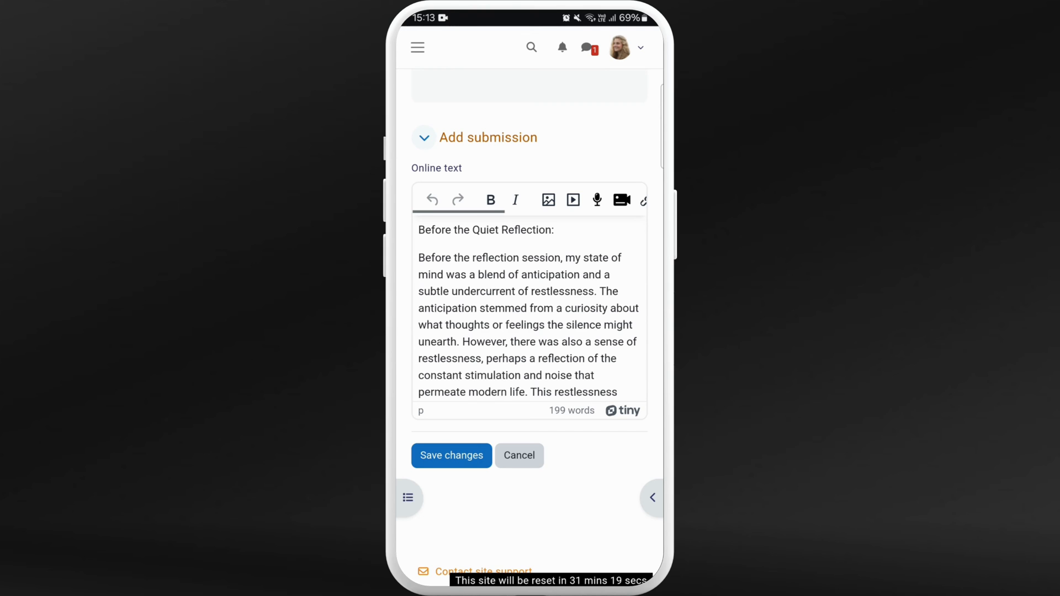
{"action": "scroll", "scroll_direction": "down", "scroll_amount": 3}
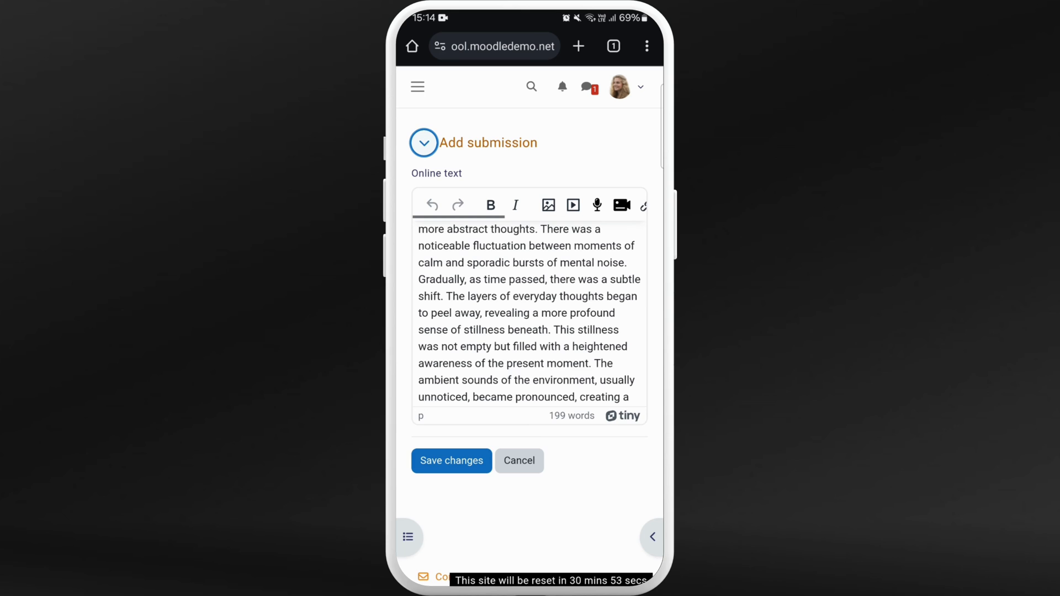
{"action": "scroll", "scroll_direction": "down", "scroll_amount": 3}
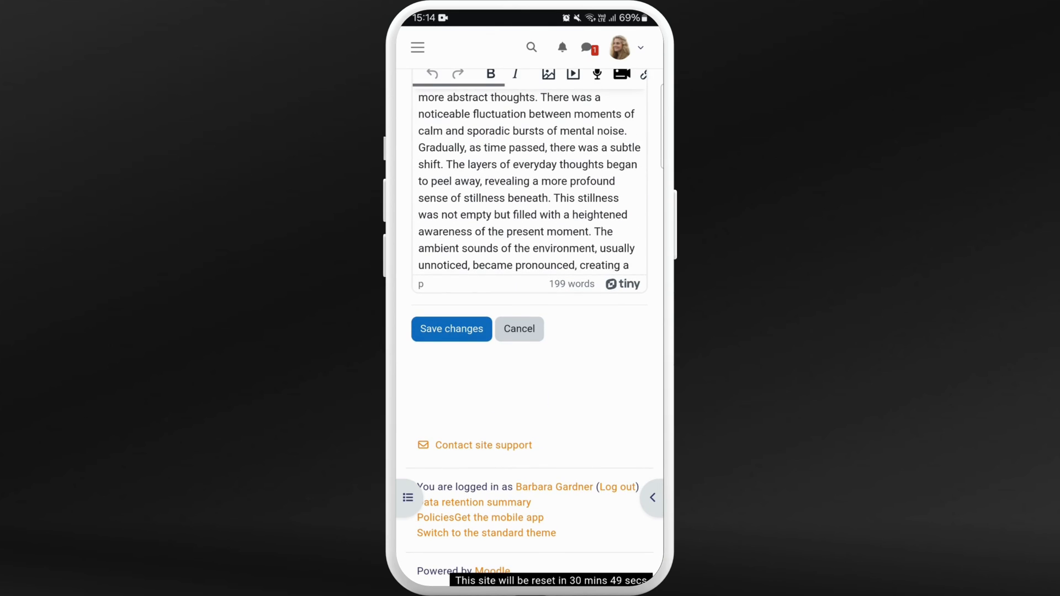
{"action": "left_click", "coordinate": [451, 329]}
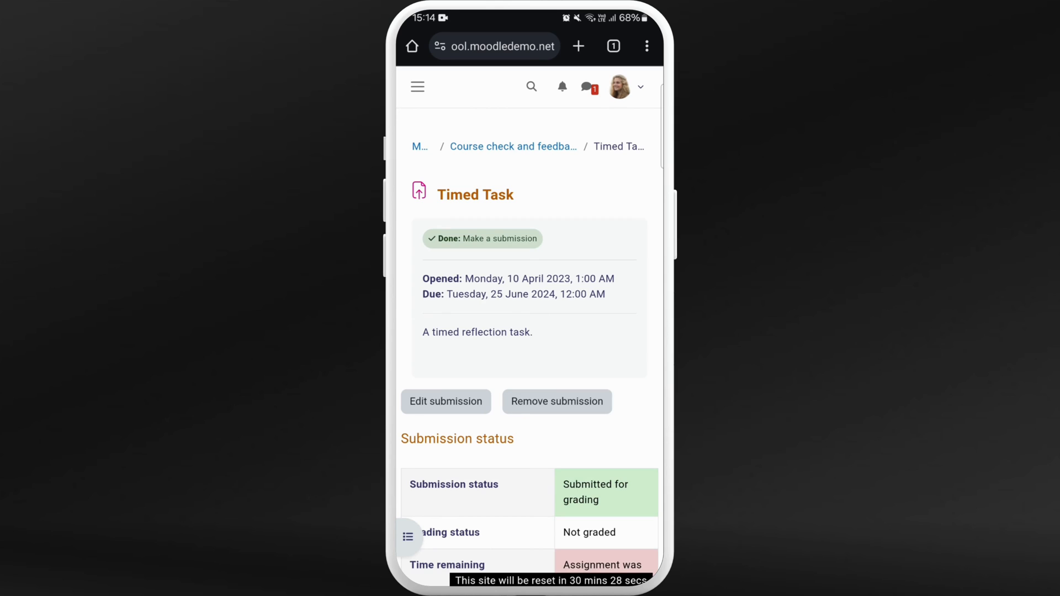